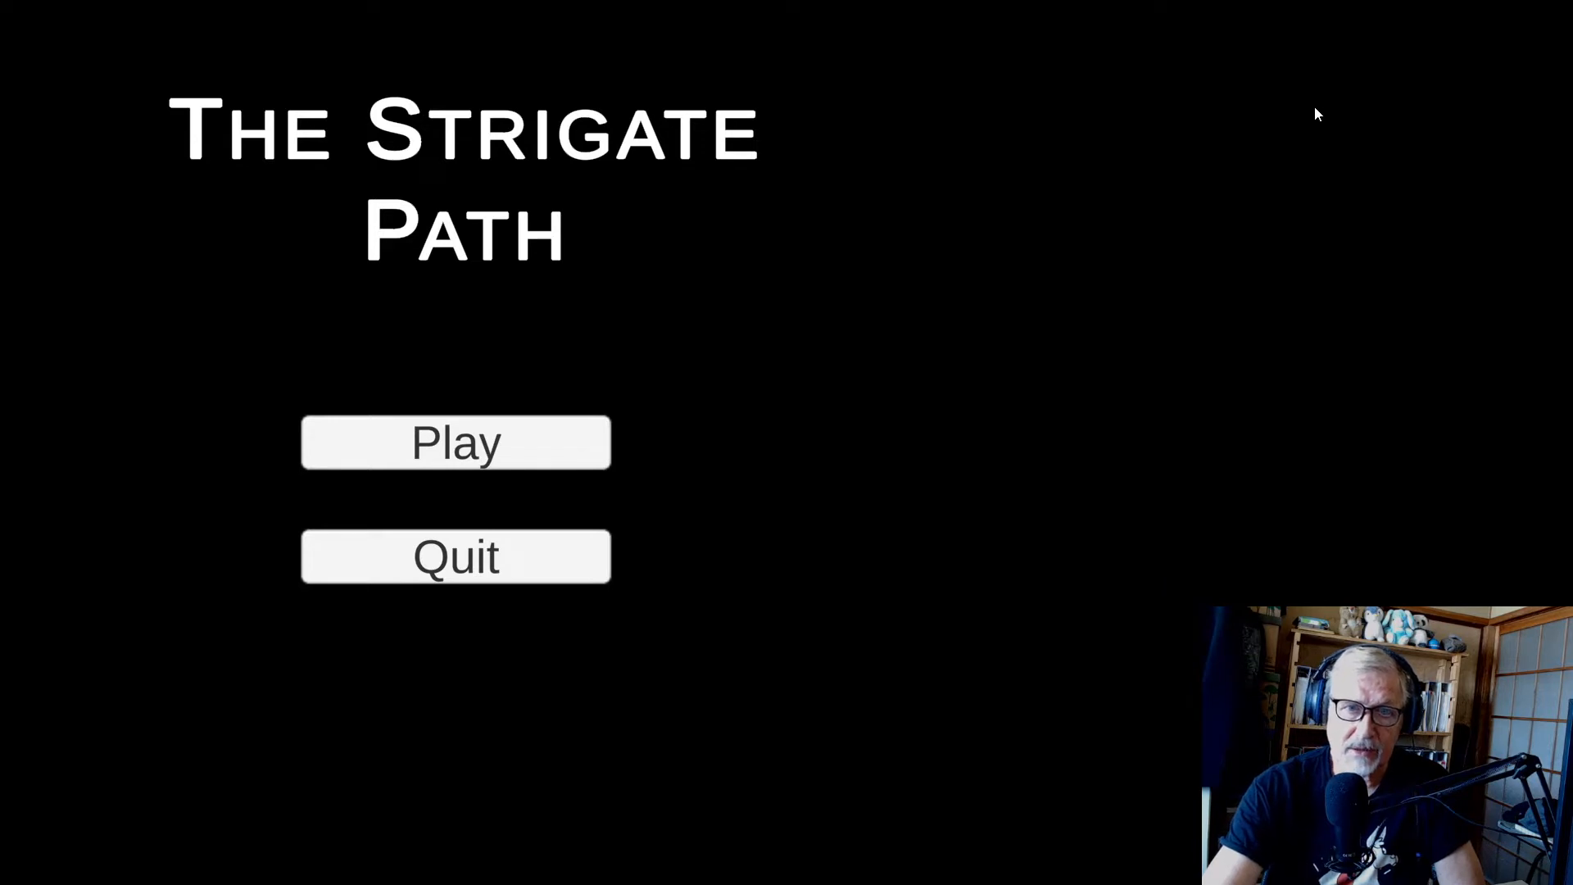
mouse_move(454, 467)
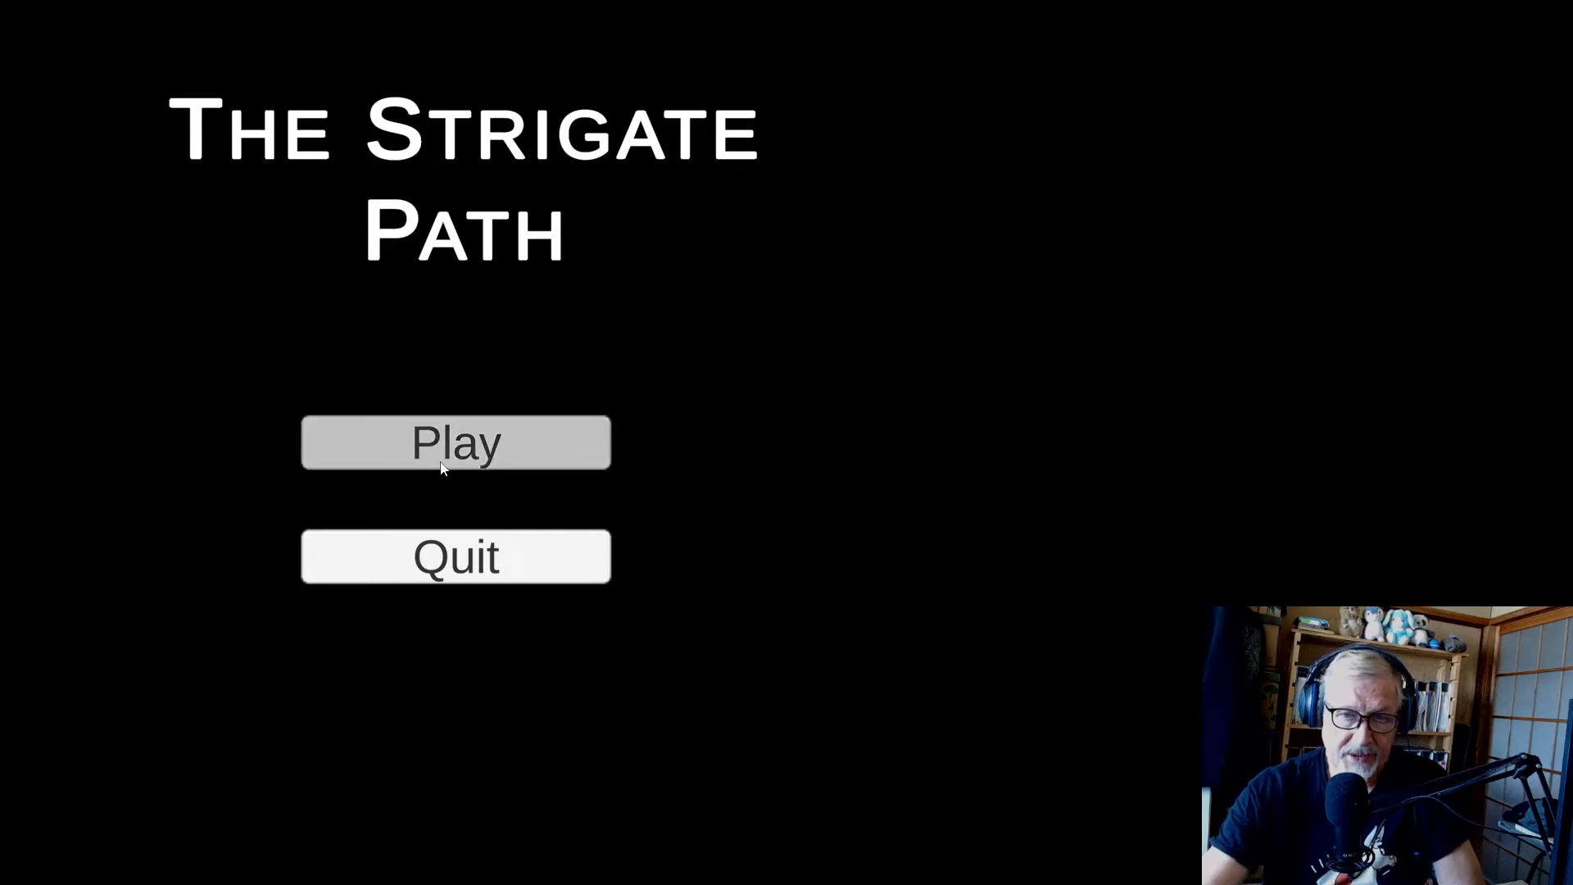
Start the game from the main menu and play through to the end credits
click(454, 443)
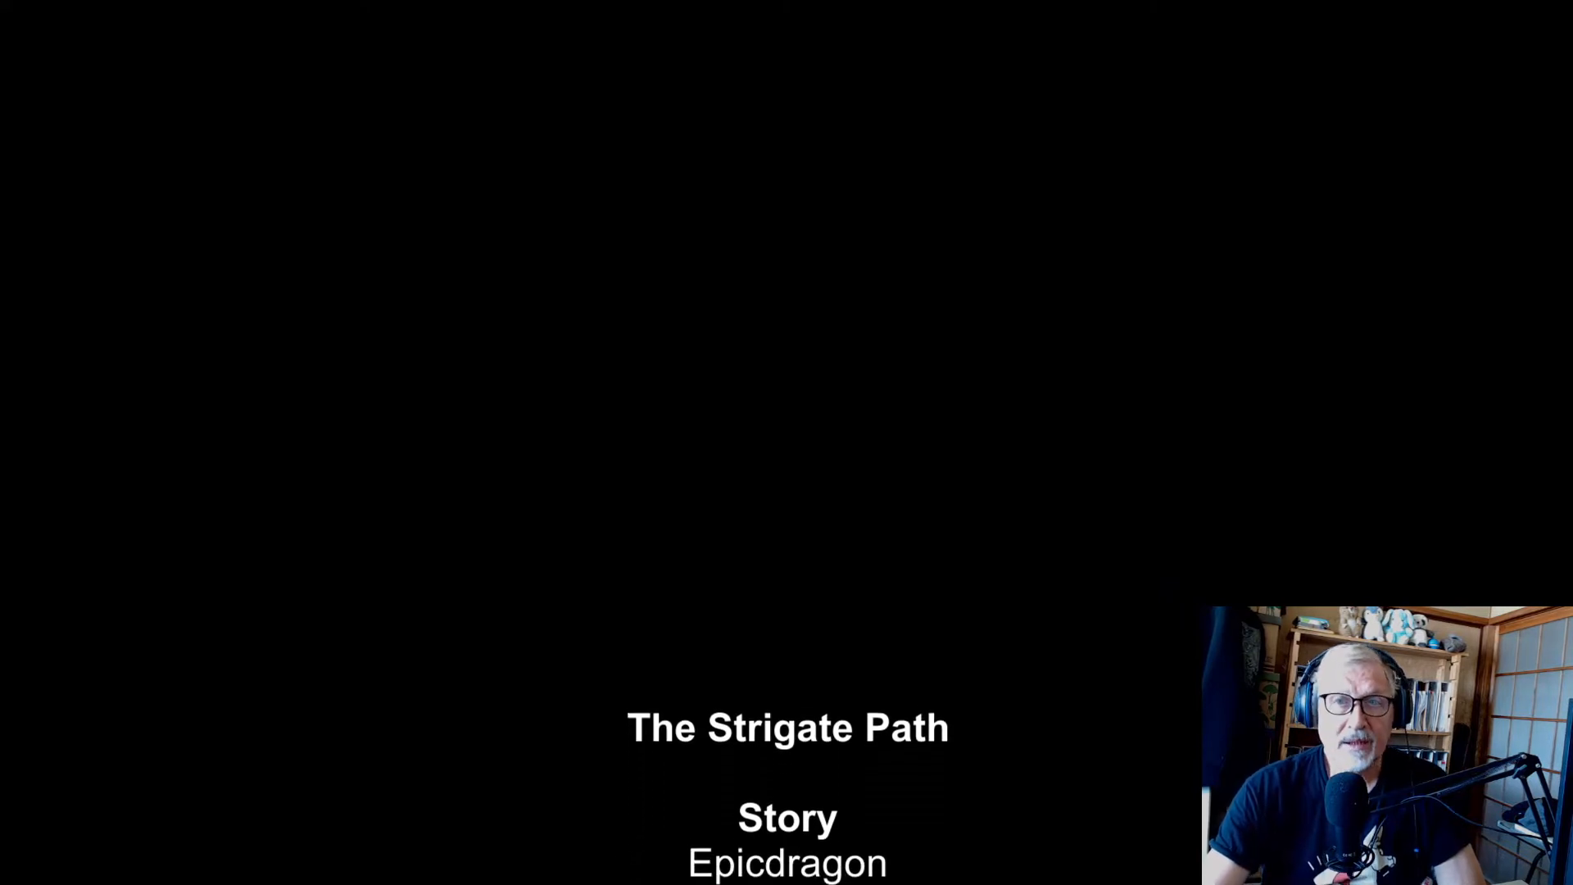
Scroll through the credits to the animations, project managers, and trailers and marketing section
scroll(up, 3)
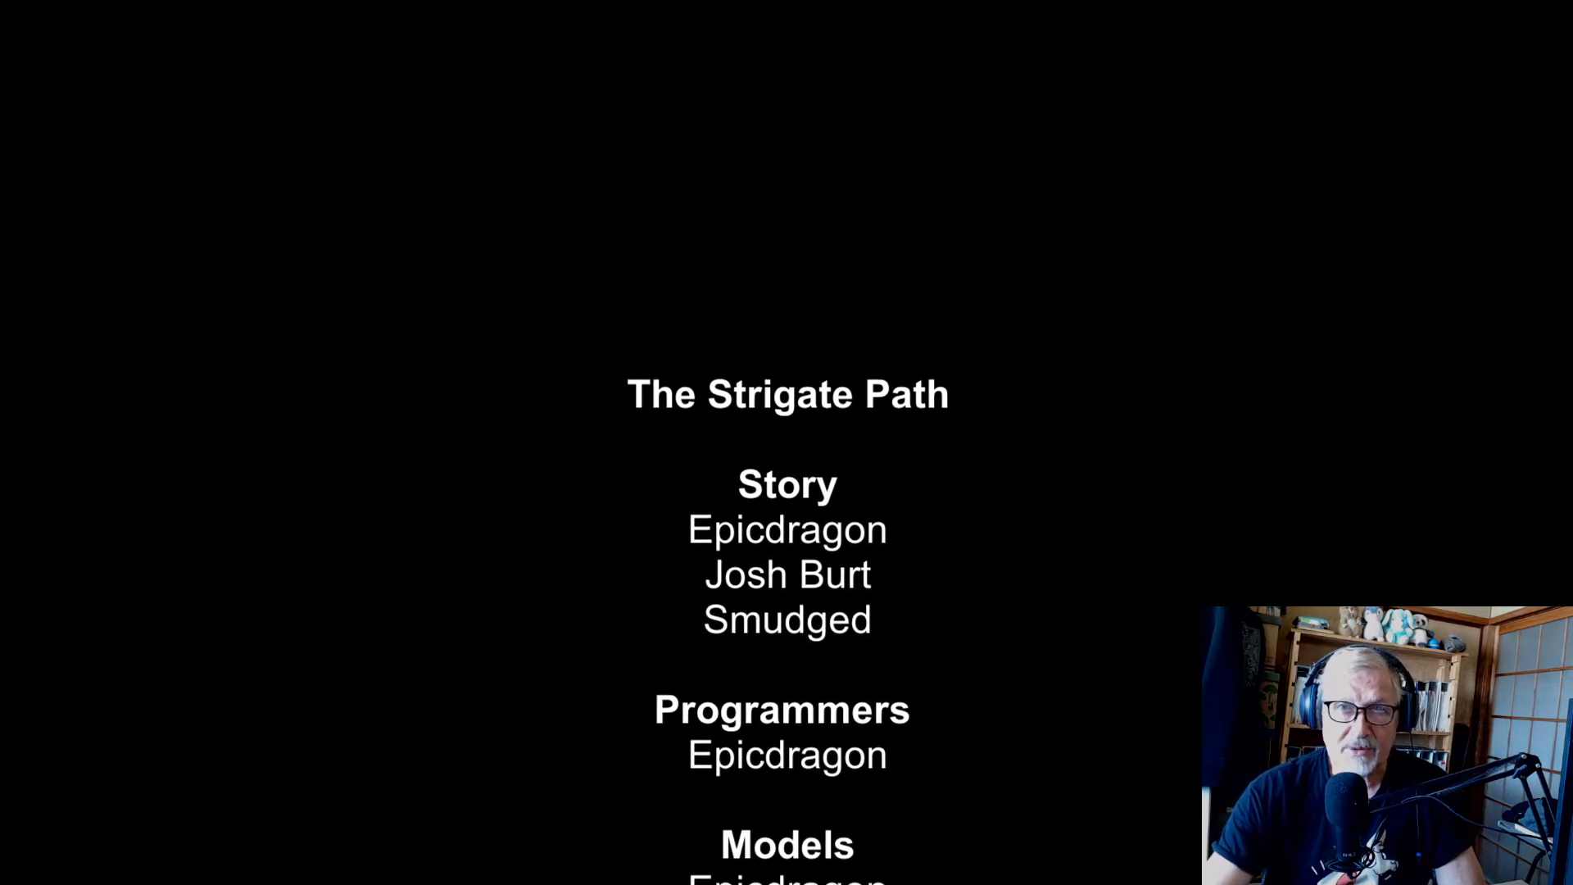
scroll(up, 3)
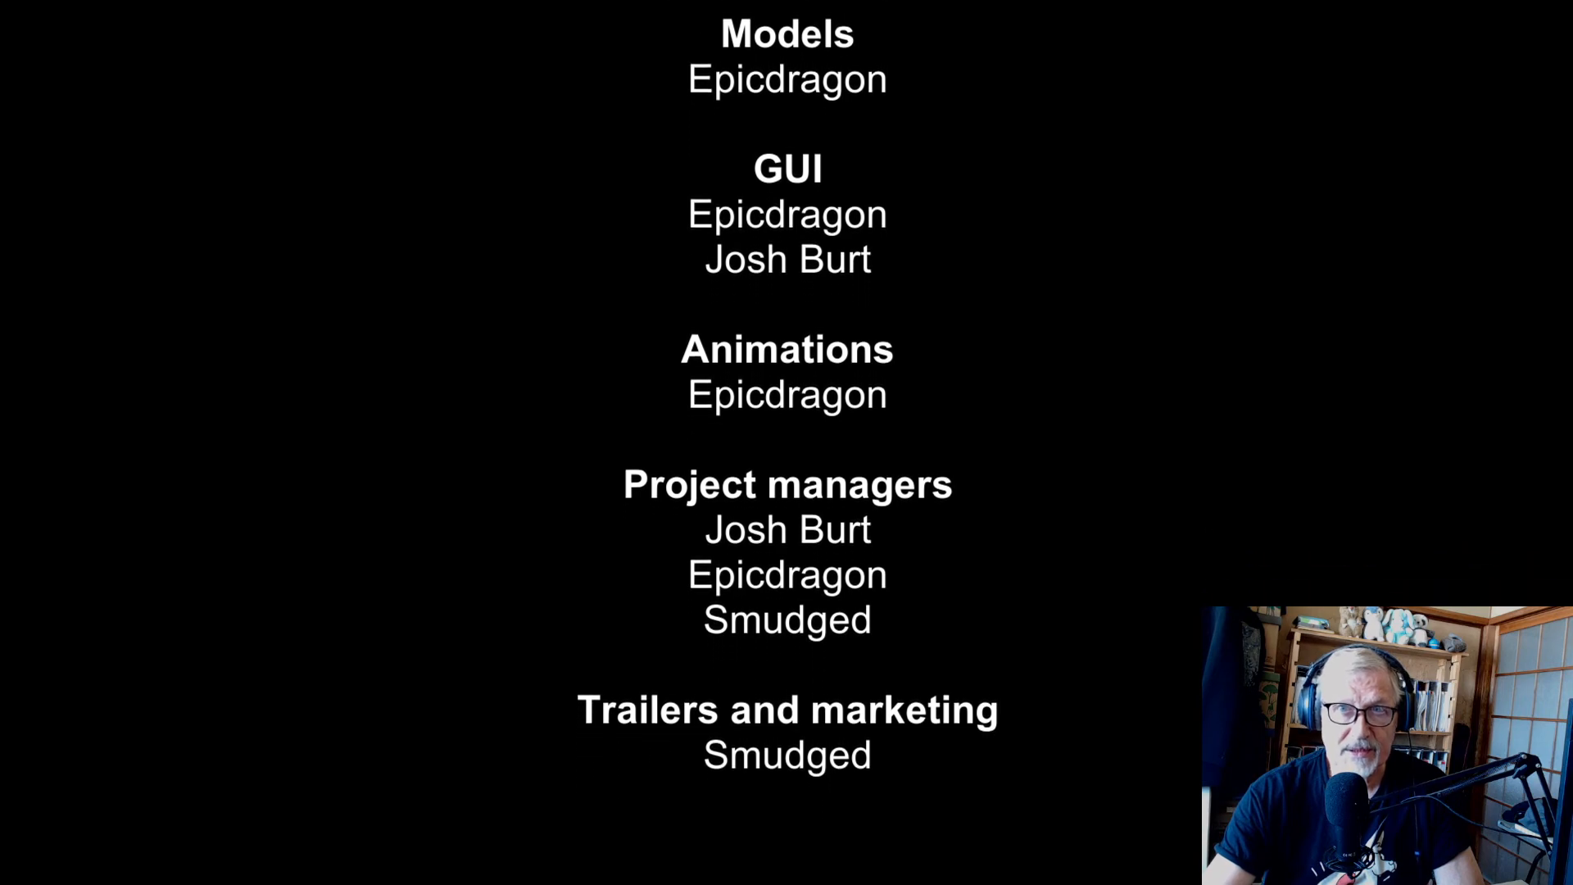
scroll(down, 3)
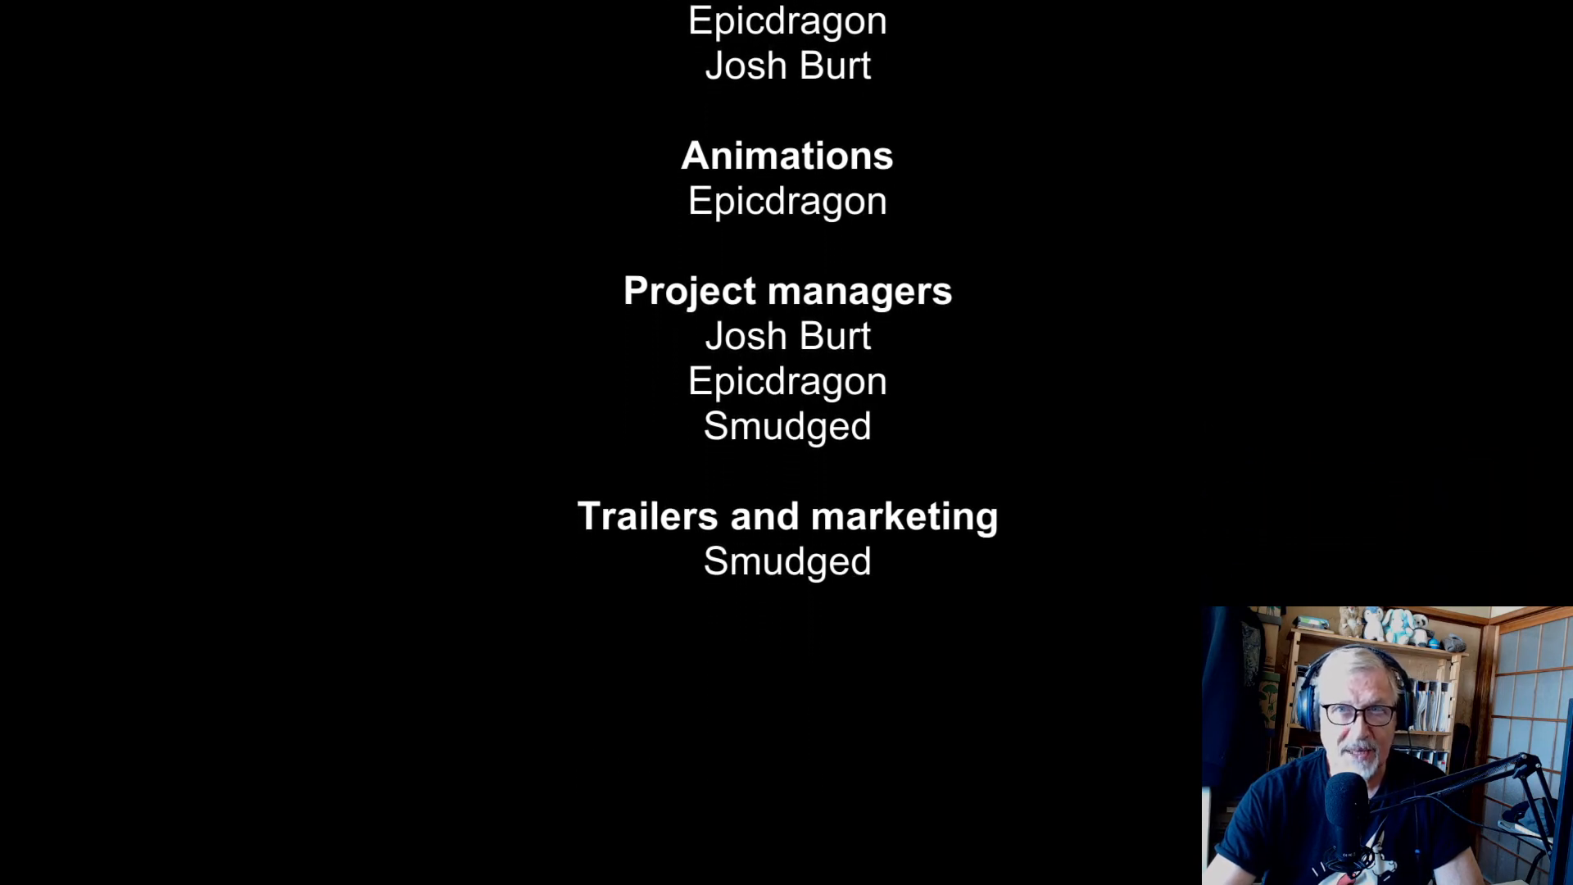